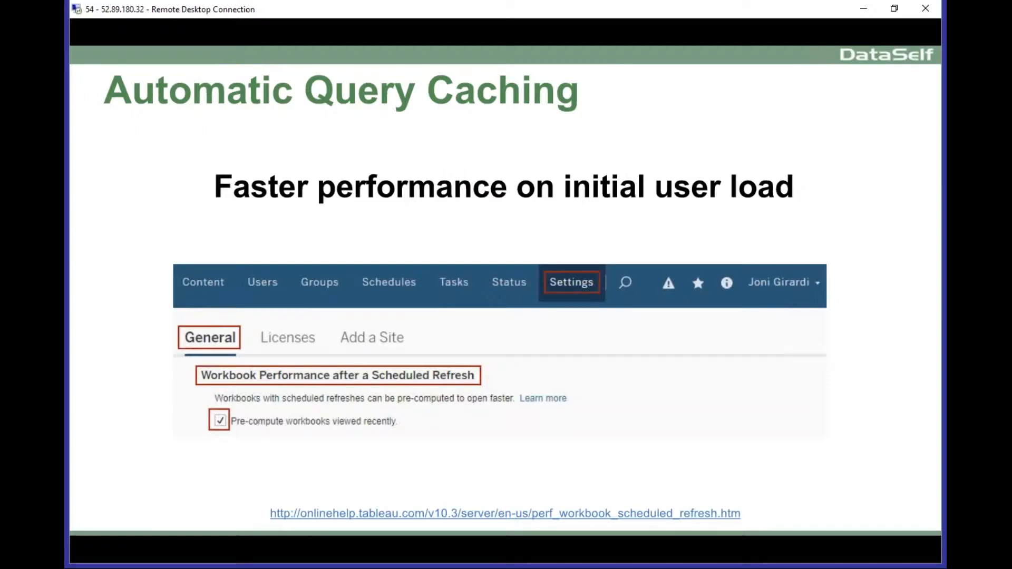
pyautogui.moveTo(749, 315)
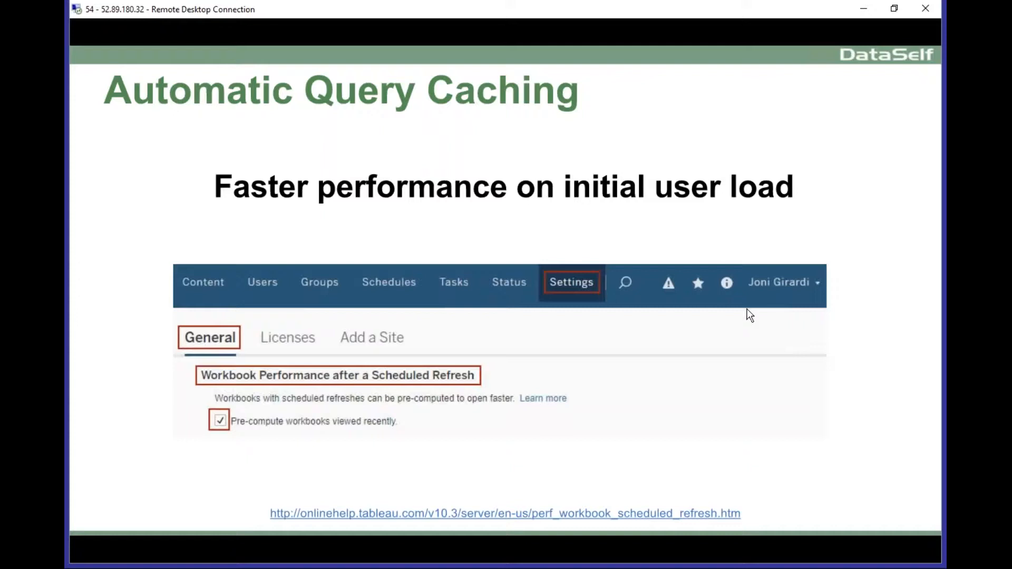
pyautogui.moveTo(579, 290)
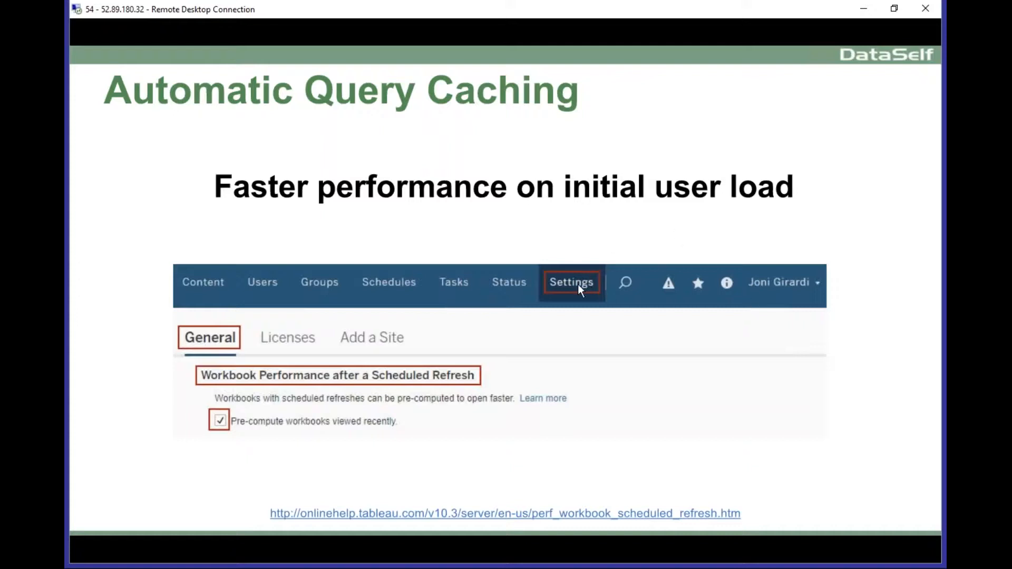
pyautogui.moveTo(236, 357)
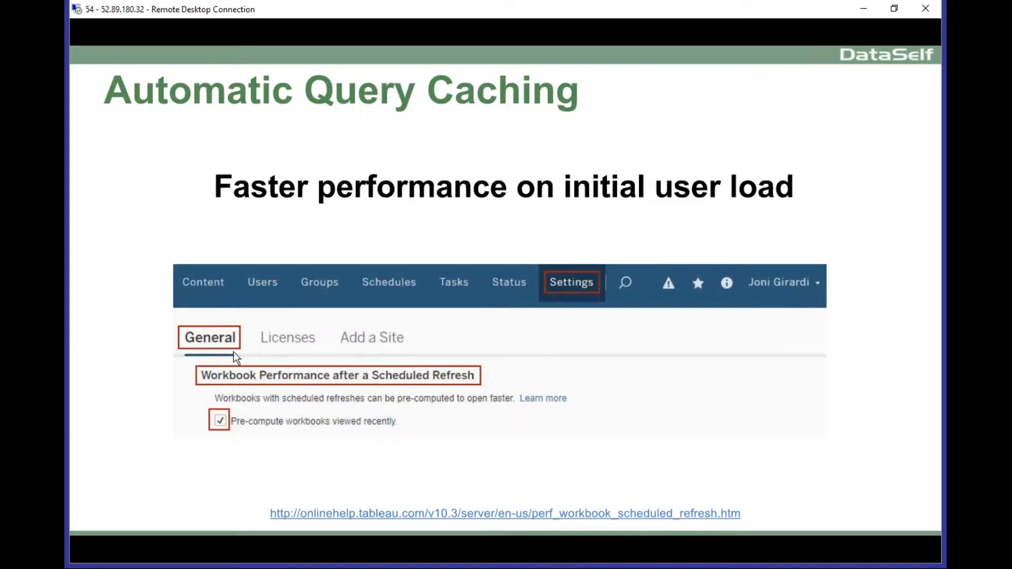
pyautogui.moveTo(396, 392)
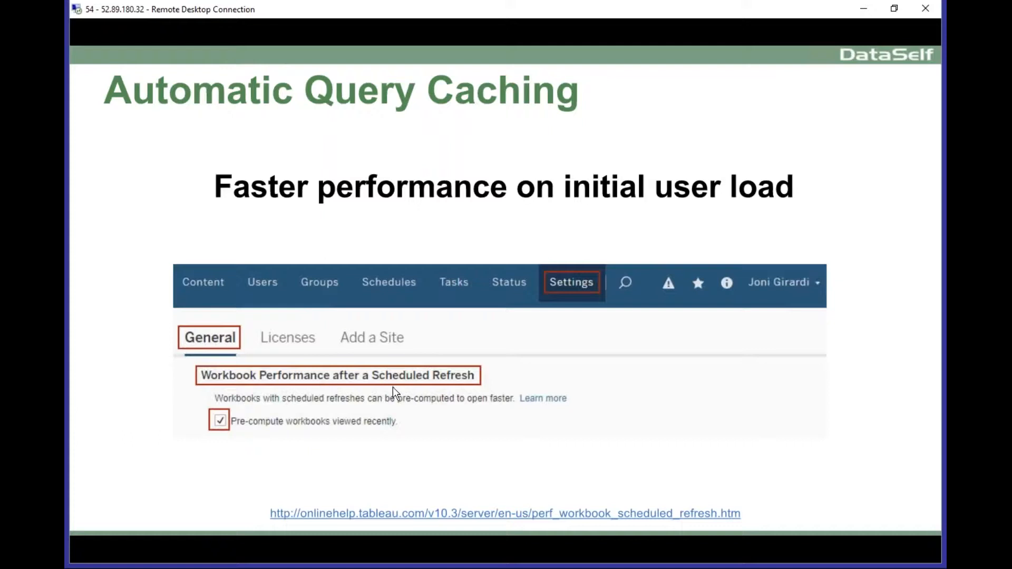
pyautogui.moveTo(449, 382)
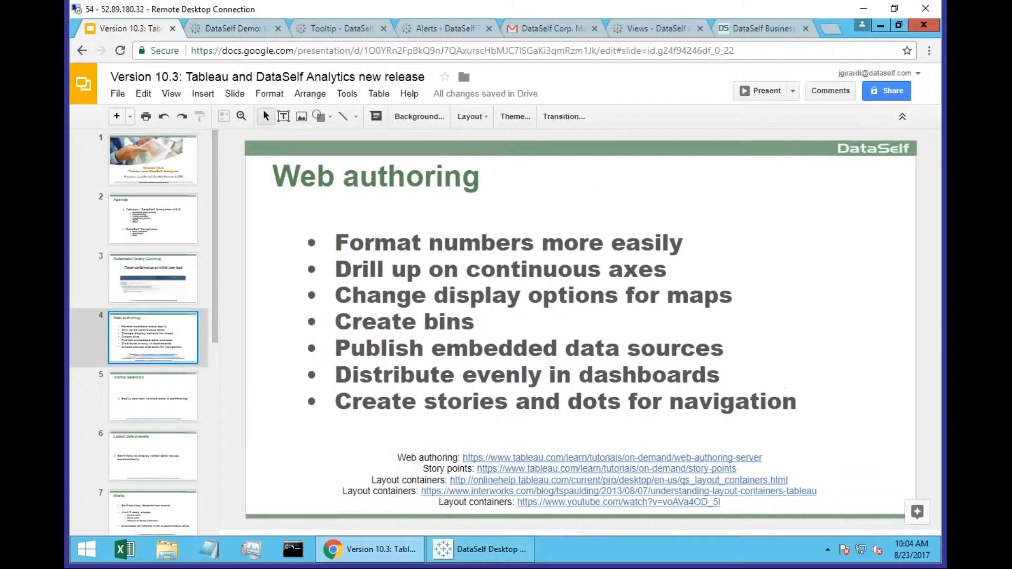
# - Switch from Google Slides to the DataSelf Demo project's workbook list on Tableau Server
pyautogui.click(233, 28)
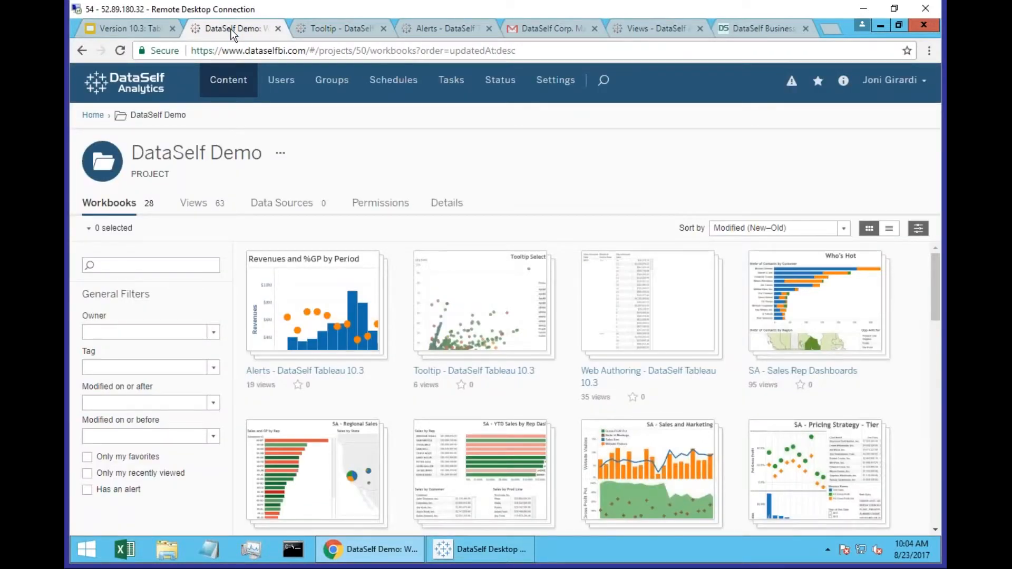
pyautogui.moveTo(484, 305)
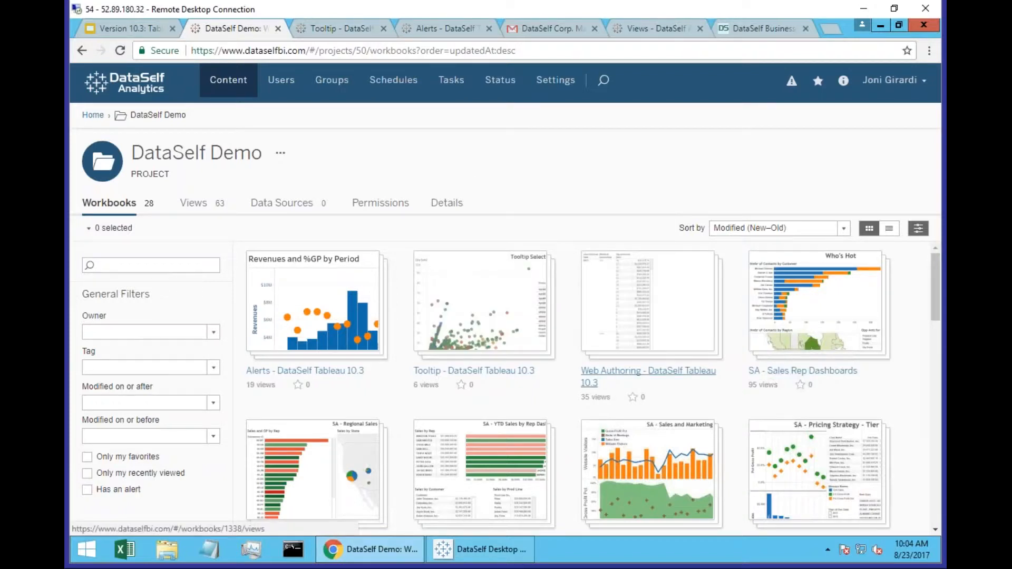
# - Open the Web Authoring - DataSelf Tableau 10.3 workbook and view its Latest Date sheet
pyautogui.click(647, 371)
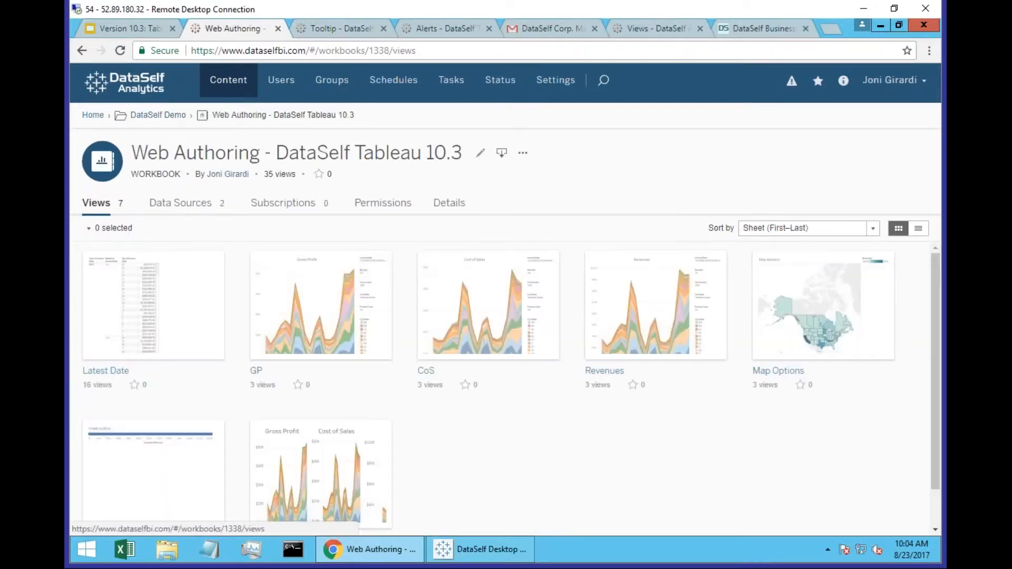
pyautogui.moveTo(153, 306)
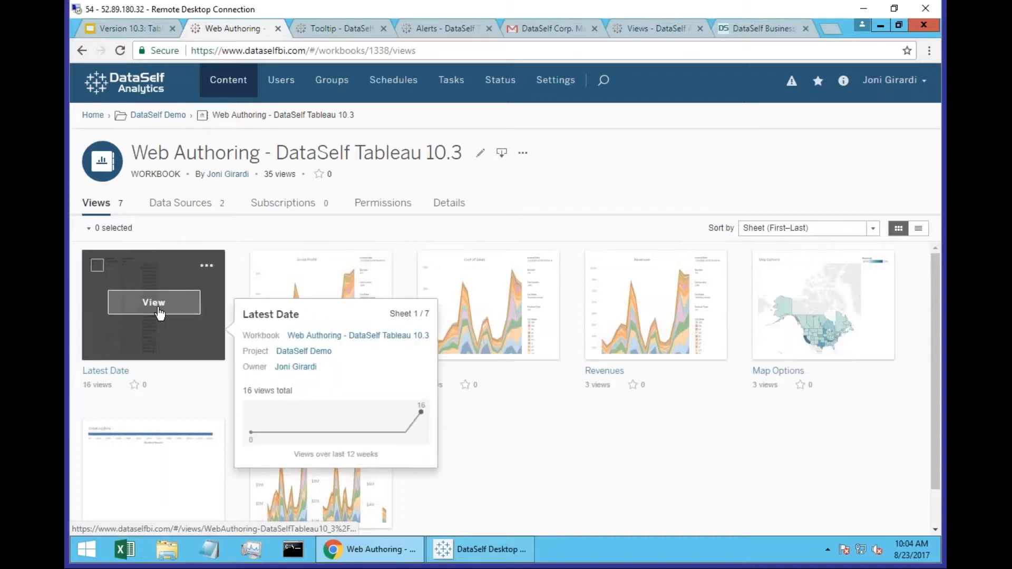
pyautogui.click(153, 302)
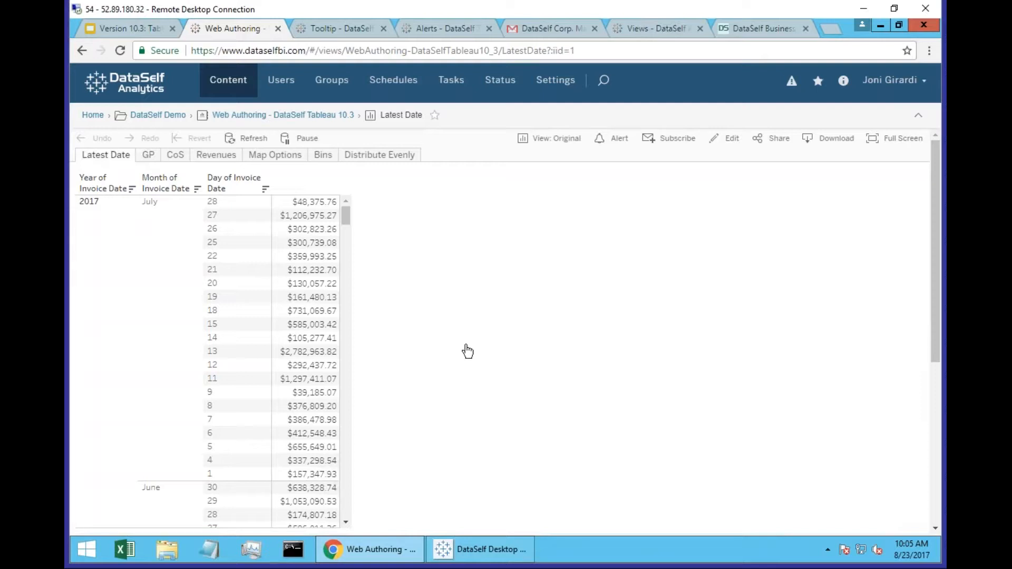
pyautogui.moveTo(450, 367)
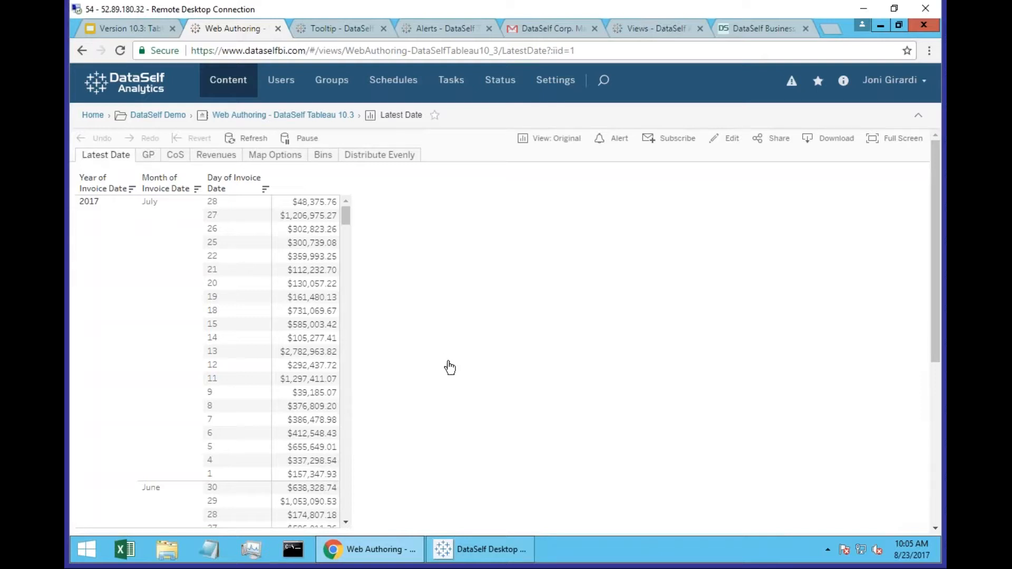
pyautogui.moveTo(732, 143)
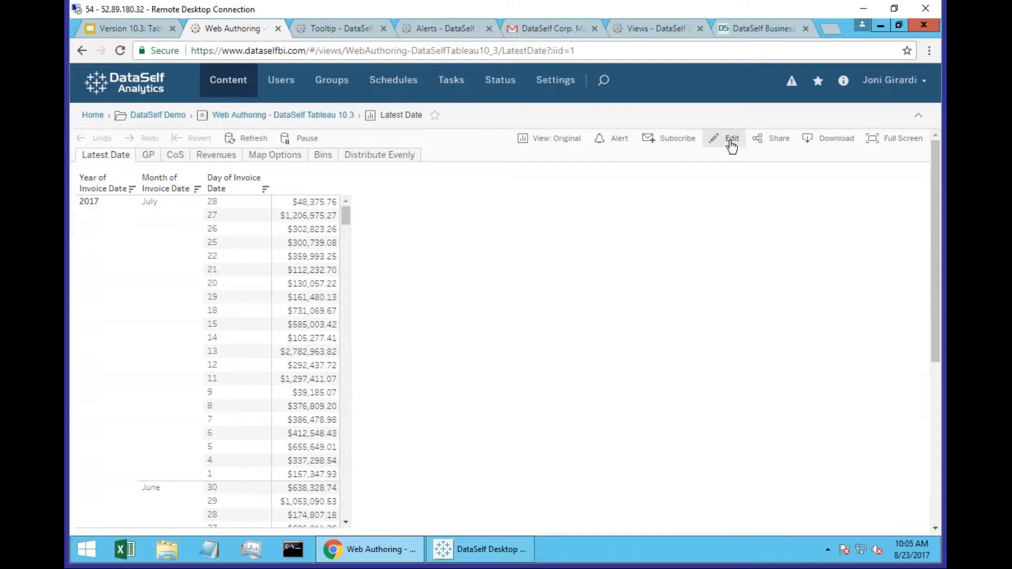
# - Enter web authoring edit mode on the Latest Date invoice table
pyautogui.click(732, 138)
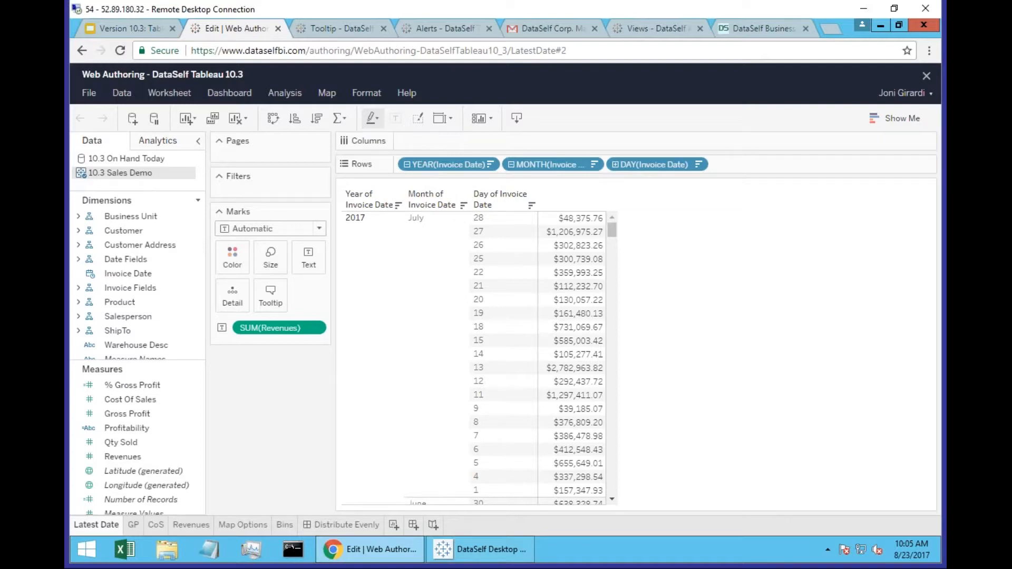
pyautogui.moveTo(731, 155)
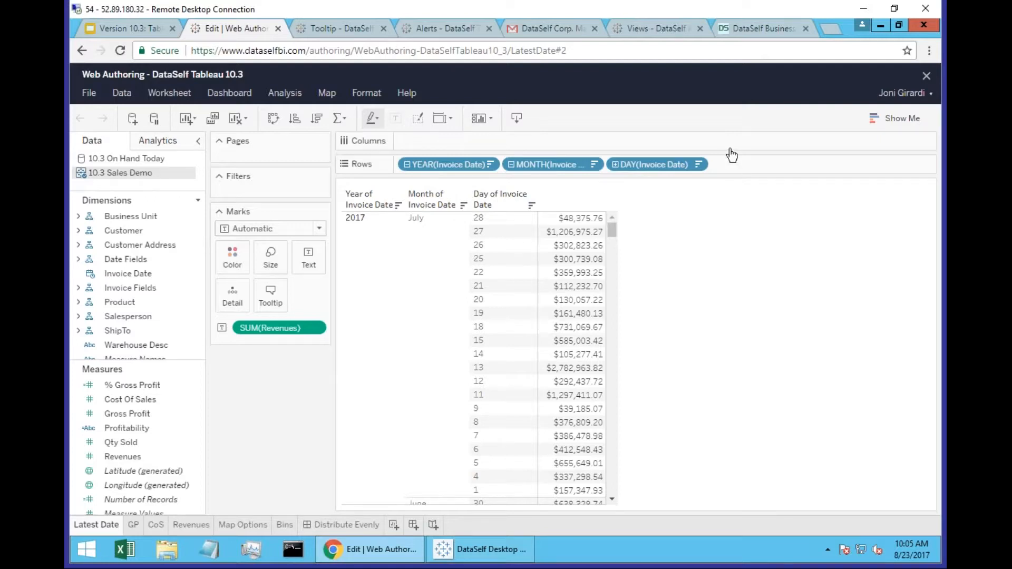
pyautogui.moveTo(758, 268)
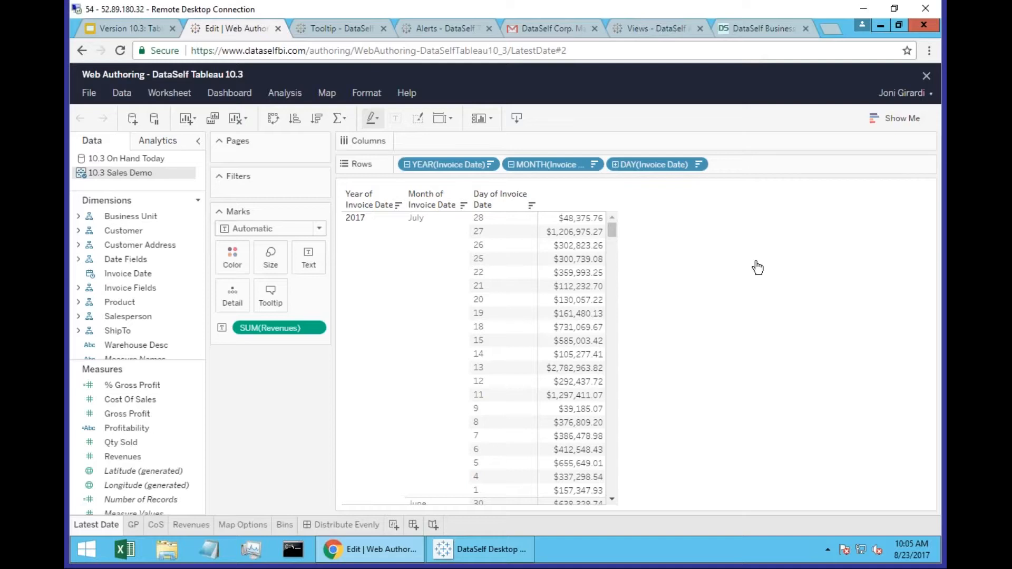
pyautogui.moveTo(648, 291)
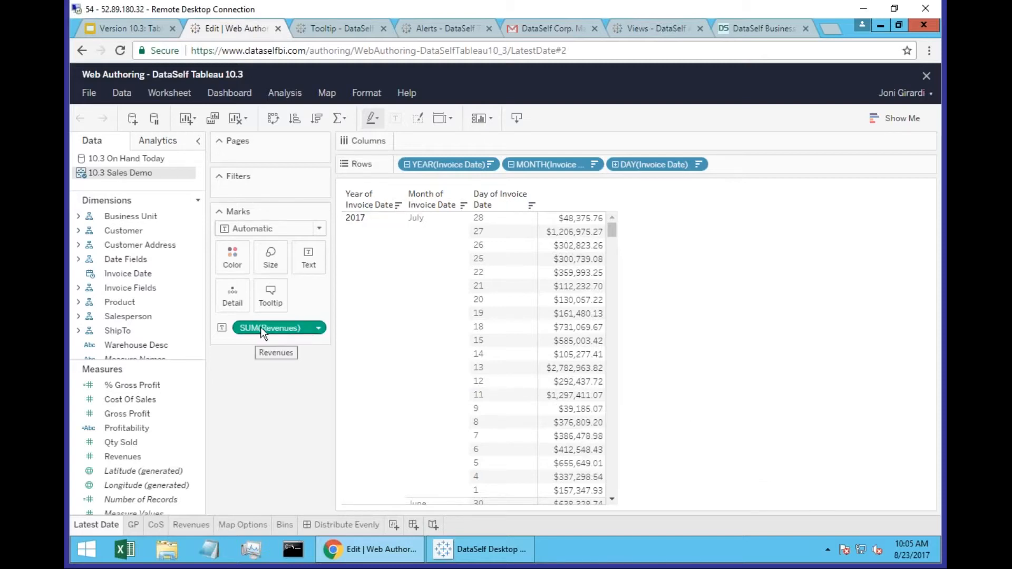
pyautogui.moveTo(279, 334)
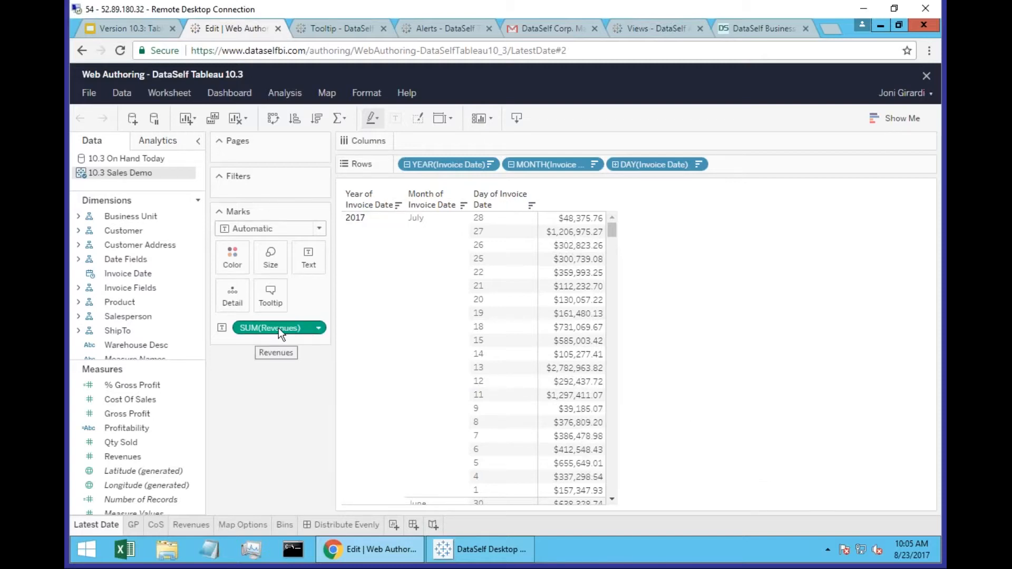
# - Format SUM(Revenues) as currency with 1 decimal place in Thousands (K) units
pyautogui.click(316, 328)
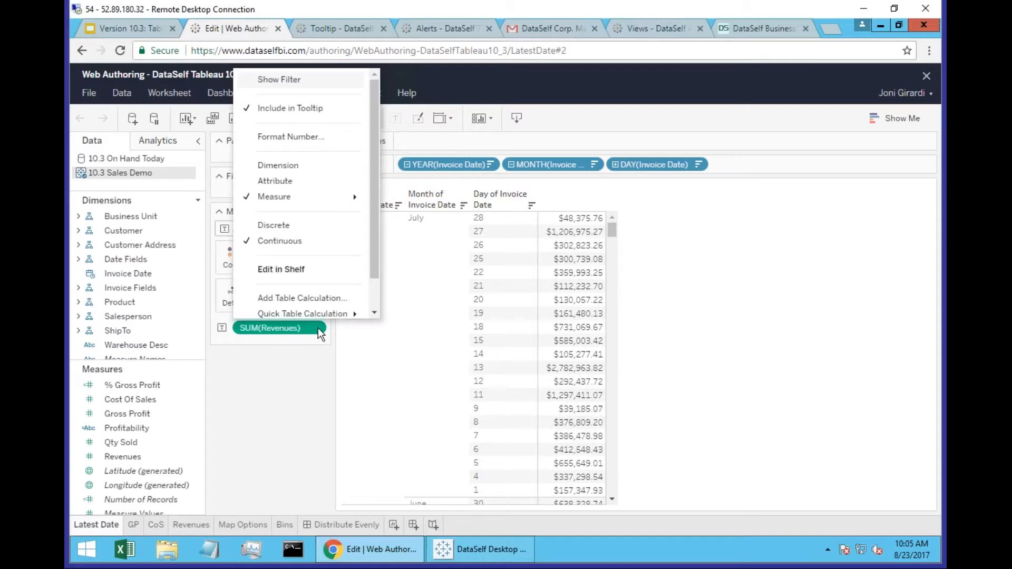
pyautogui.moveTo(306, 136)
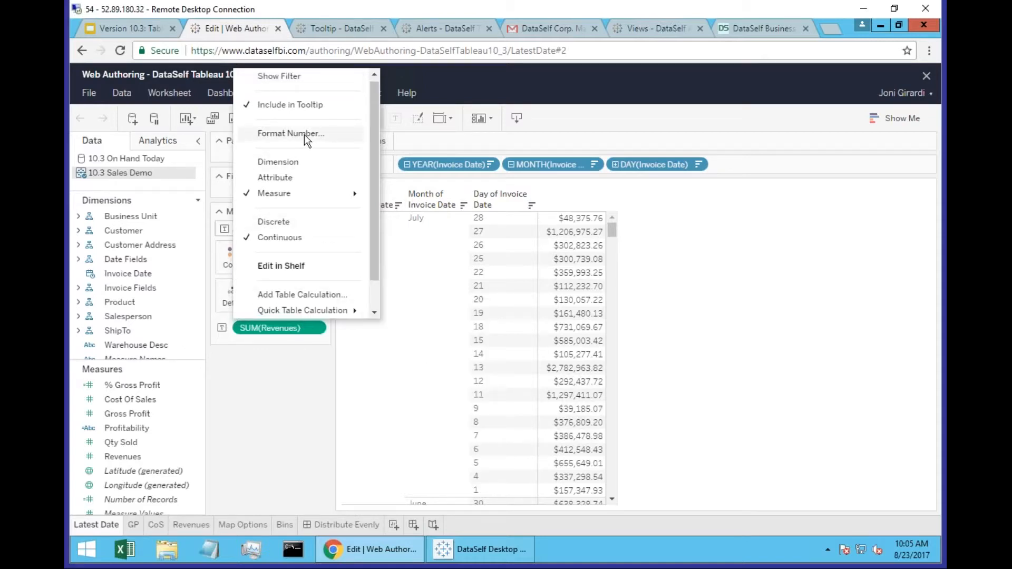
pyautogui.click(290, 133)
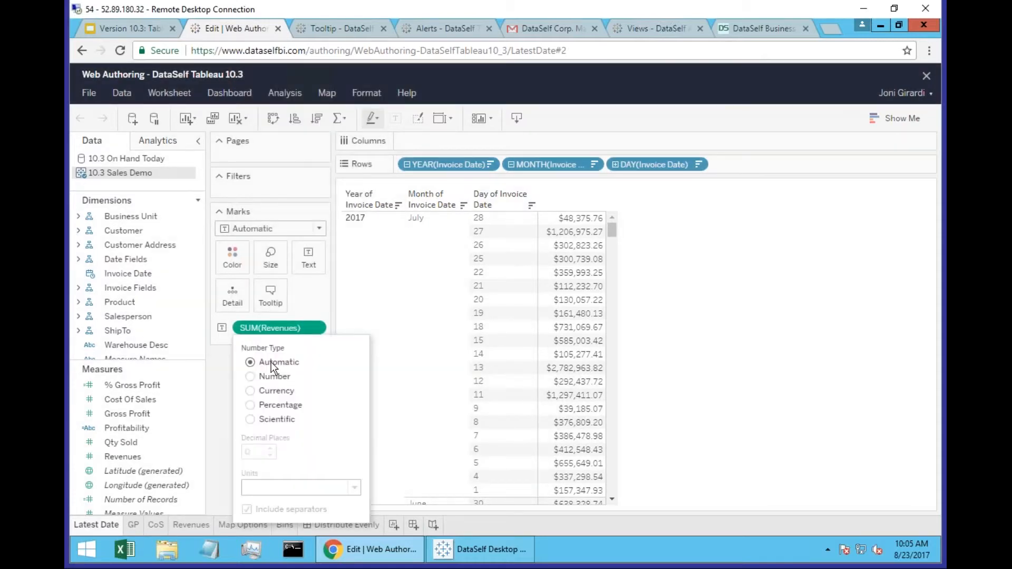
pyautogui.moveTo(278, 384)
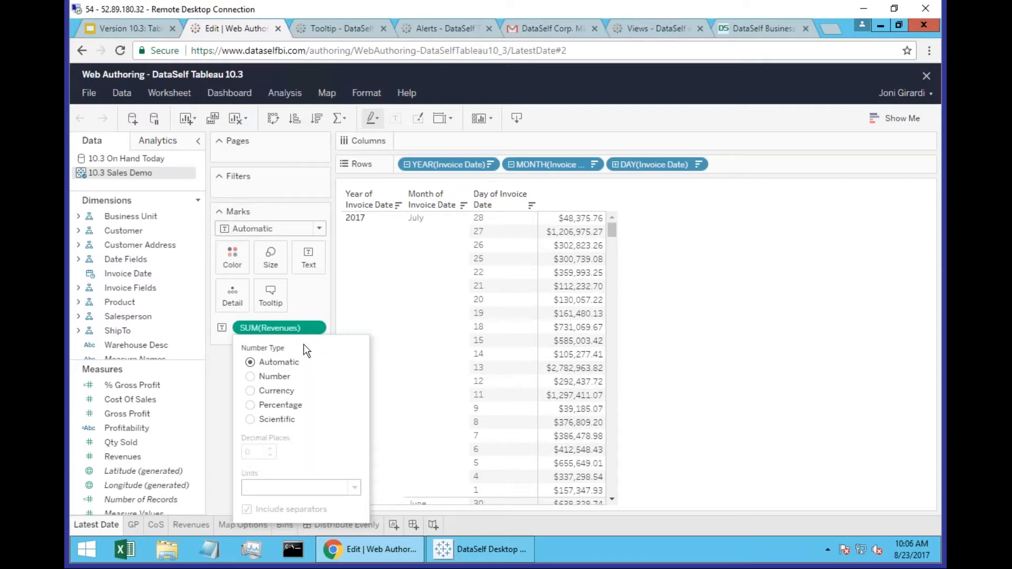
pyautogui.moveTo(316, 328)
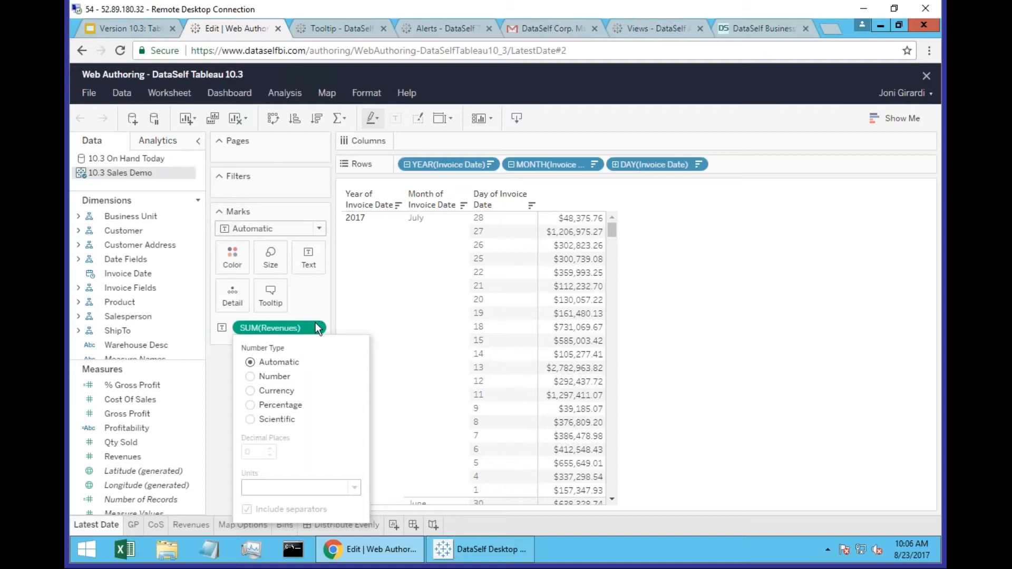
pyautogui.click(250, 391)
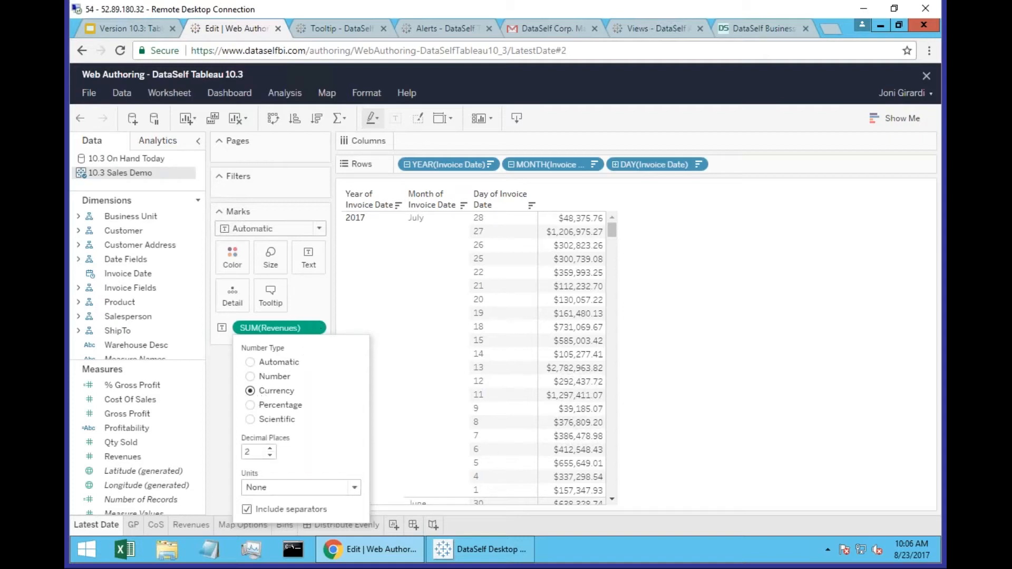
pyautogui.click(269, 455)
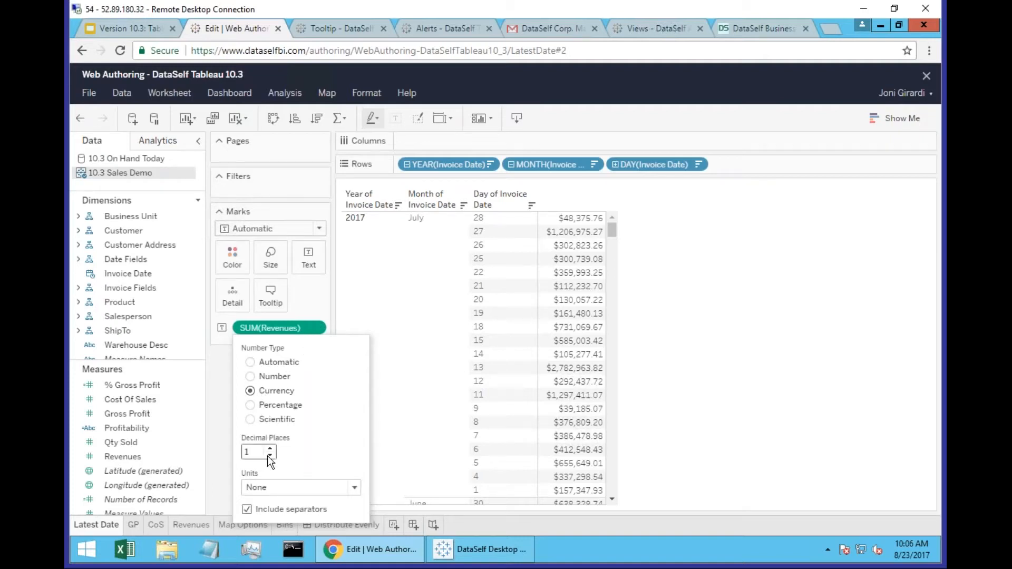
pyautogui.click(269, 456)
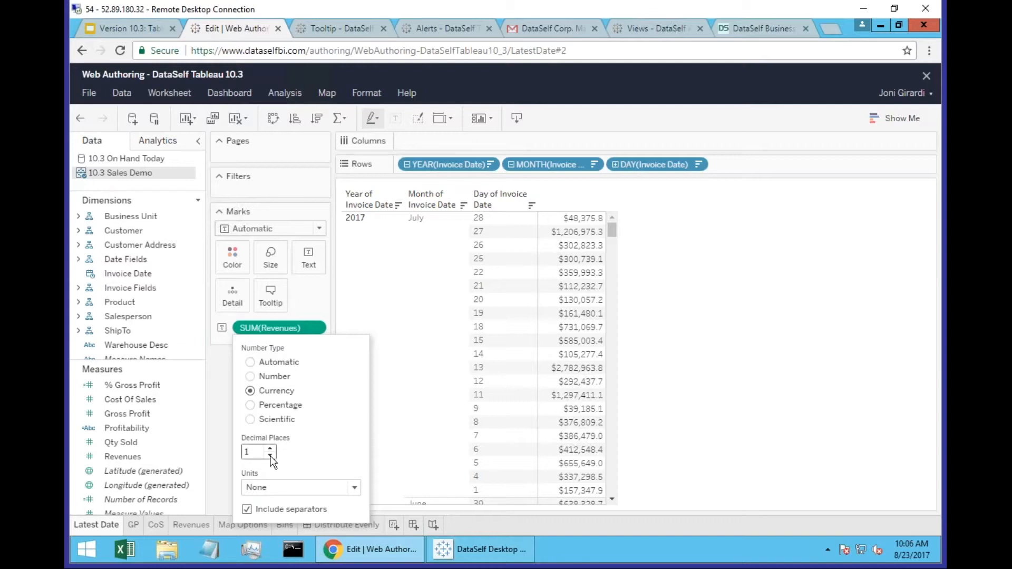
pyautogui.click(354, 487)
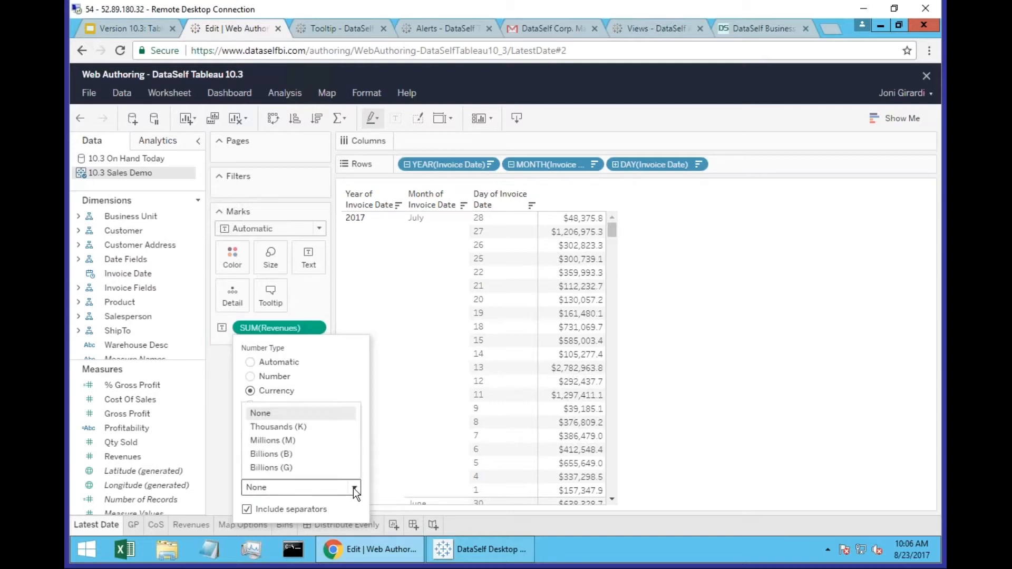
pyautogui.click(278, 426)
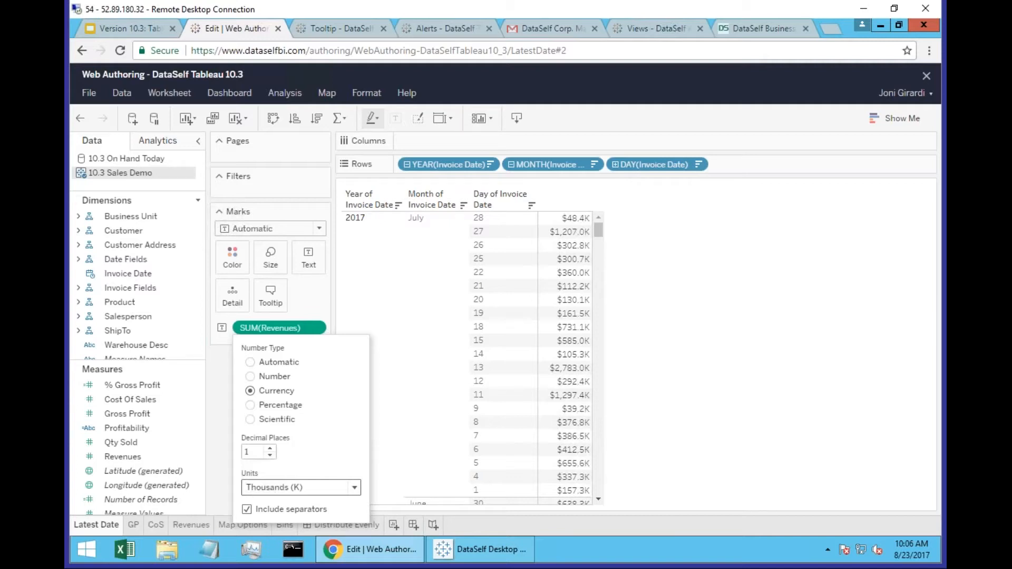
pyautogui.moveTo(656, 361)
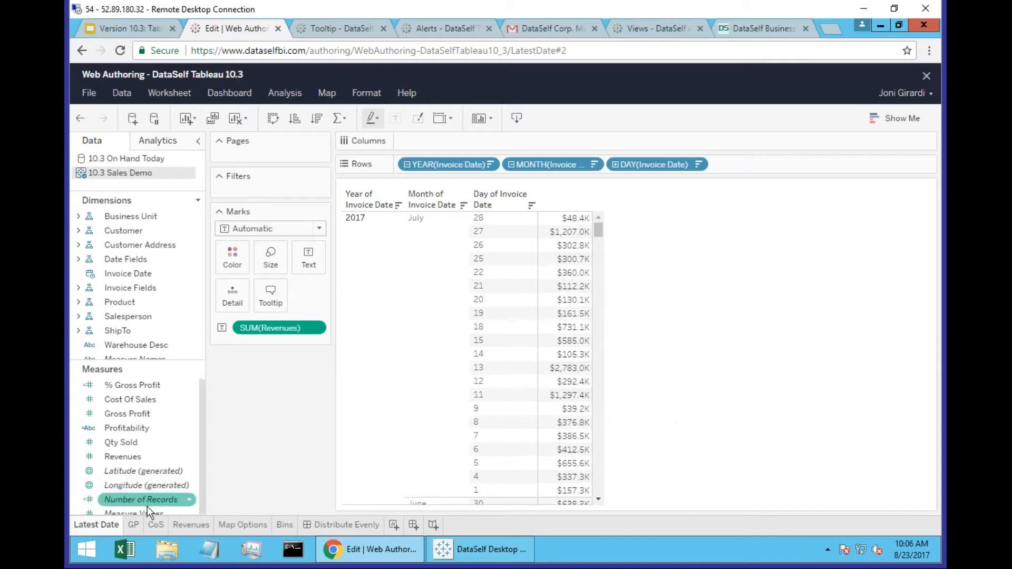
# - Open the GP sheet showing monthly Gross Profit by customer state
pyautogui.click(132, 526)
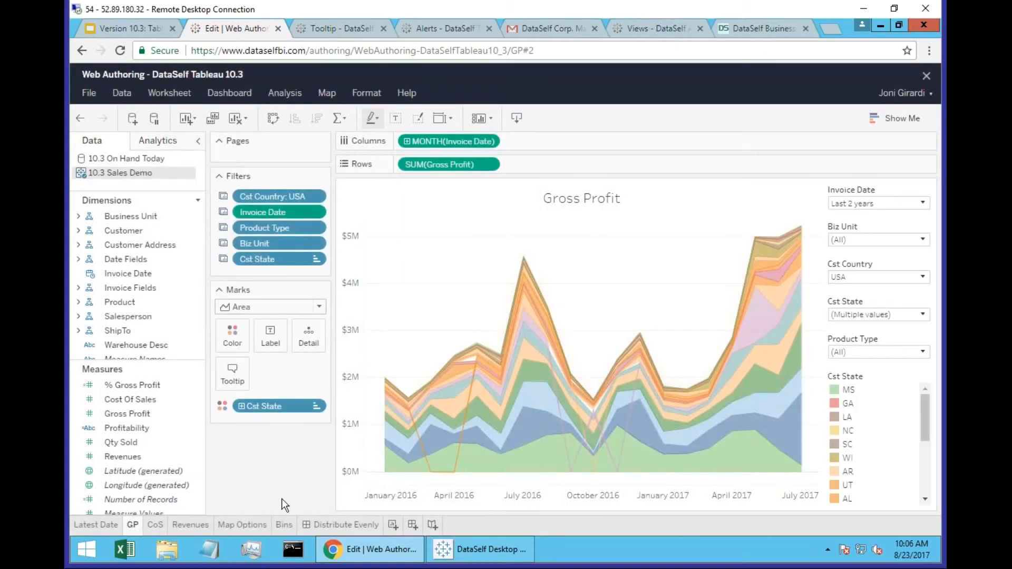
pyautogui.moveTo(743, 334)
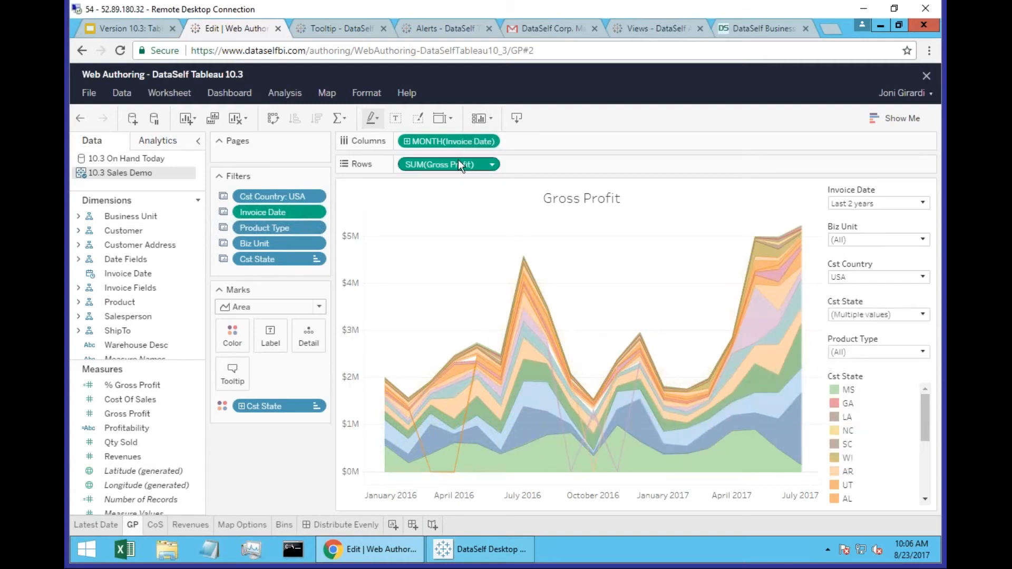
pyautogui.moveTo(494, 169)
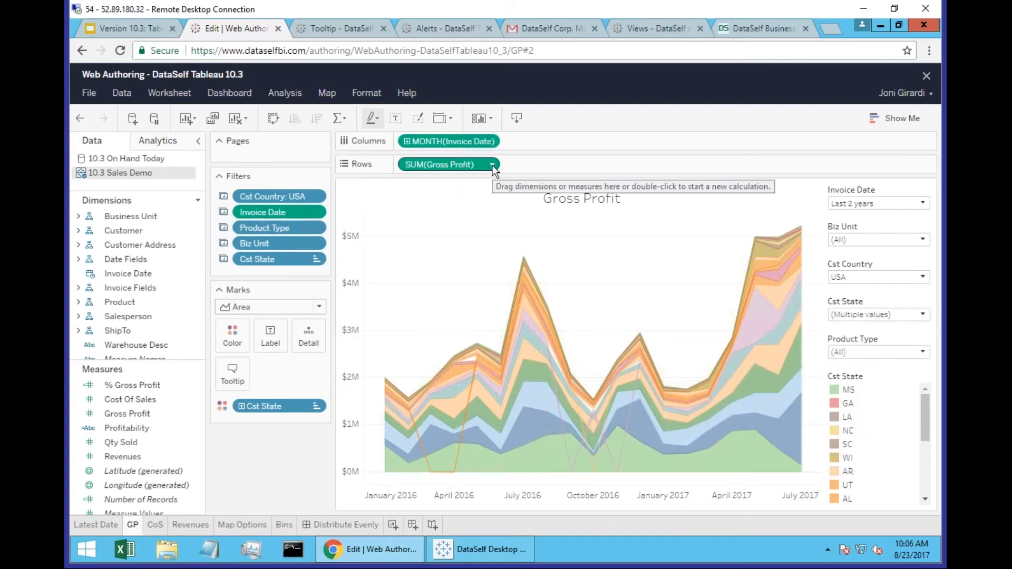
# - Format SUM(Gross Profit) as currency in Millions (M) with 2 decimal places
pyautogui.click(494, 164)
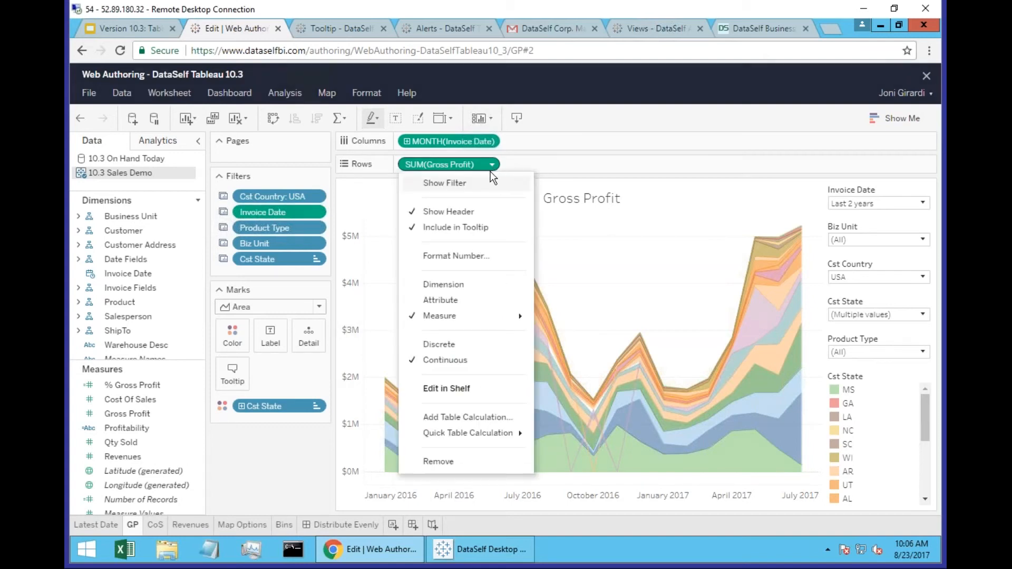
pyautogui.click(455, 255)
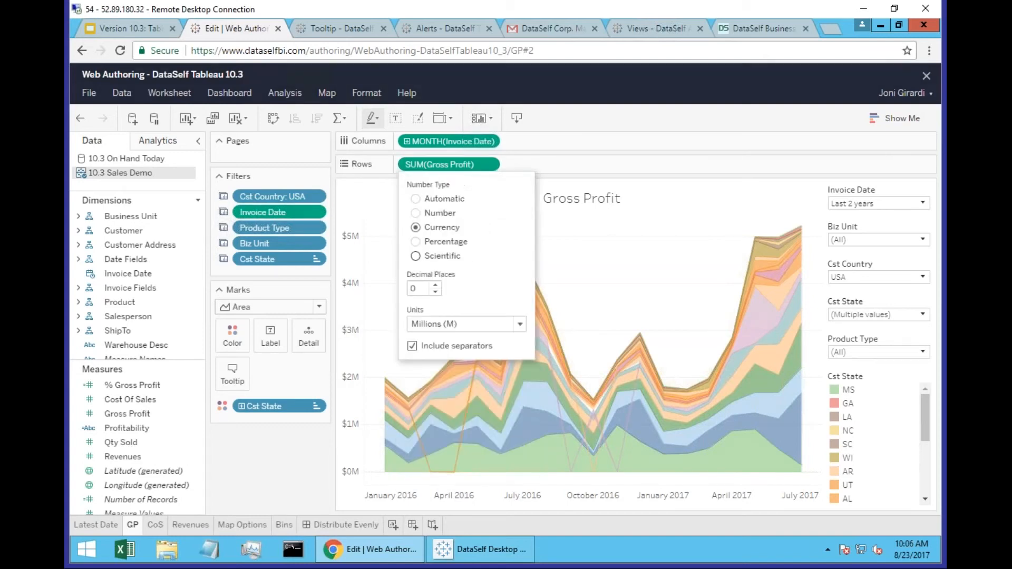
pyautogui.click(438, 286)
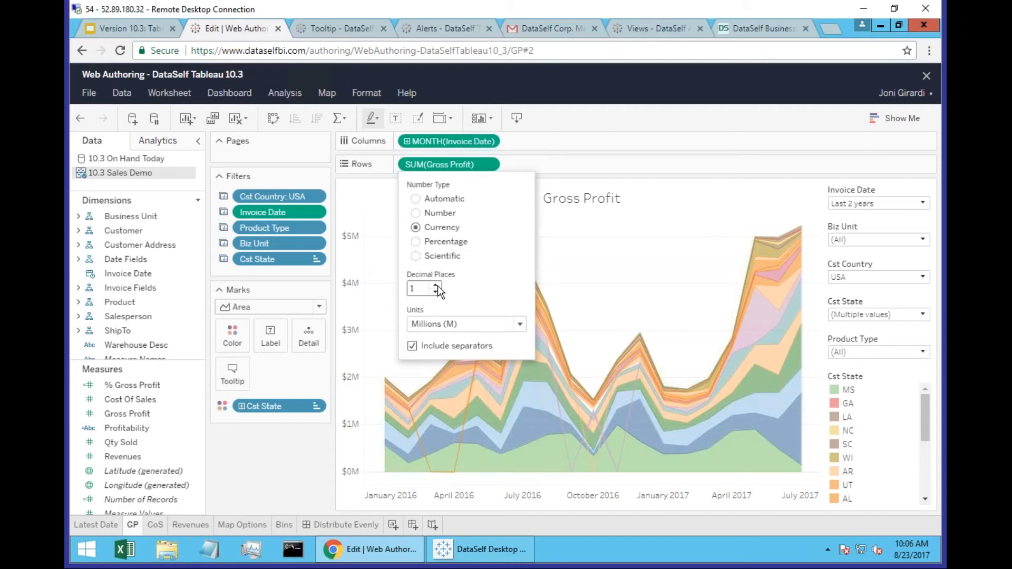
pyautogui.click(437, 285)
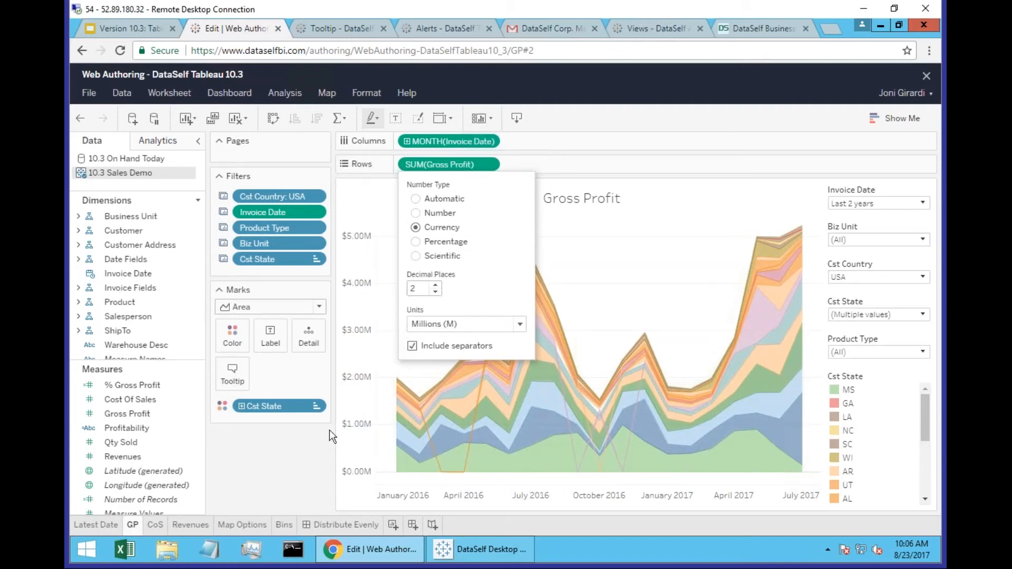
pyautogui.click(304, 470)
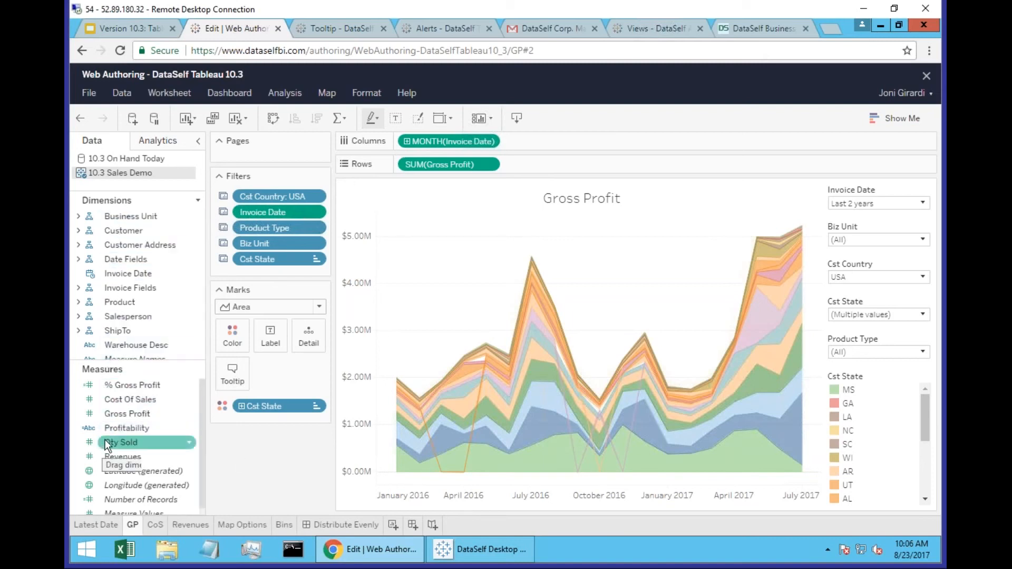
pyautogui.moveTo(310, 308)
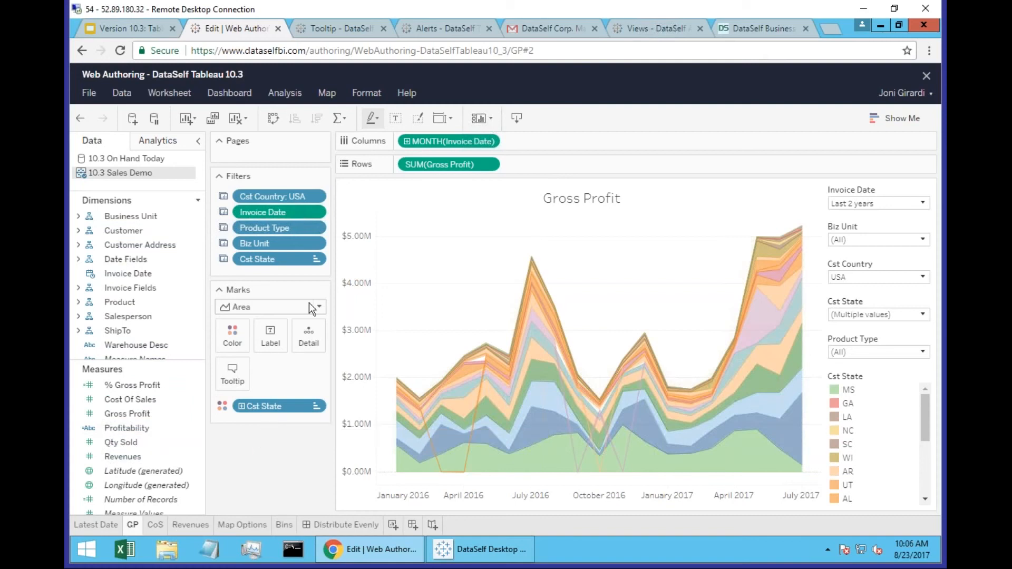
pyautogui.moveTo(504, 308)
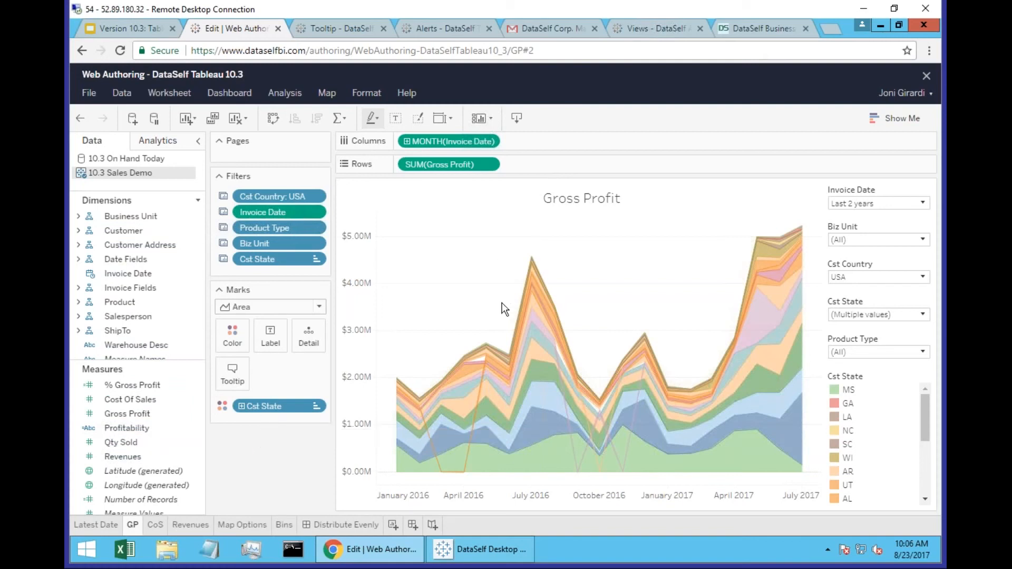